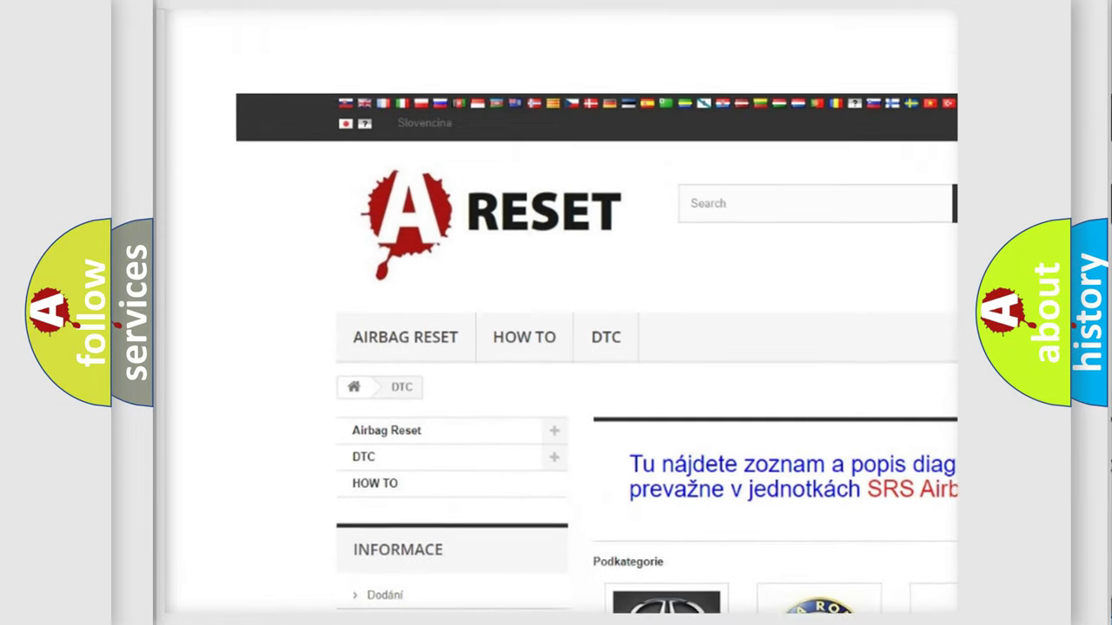
pyautogui.scroll(-3)
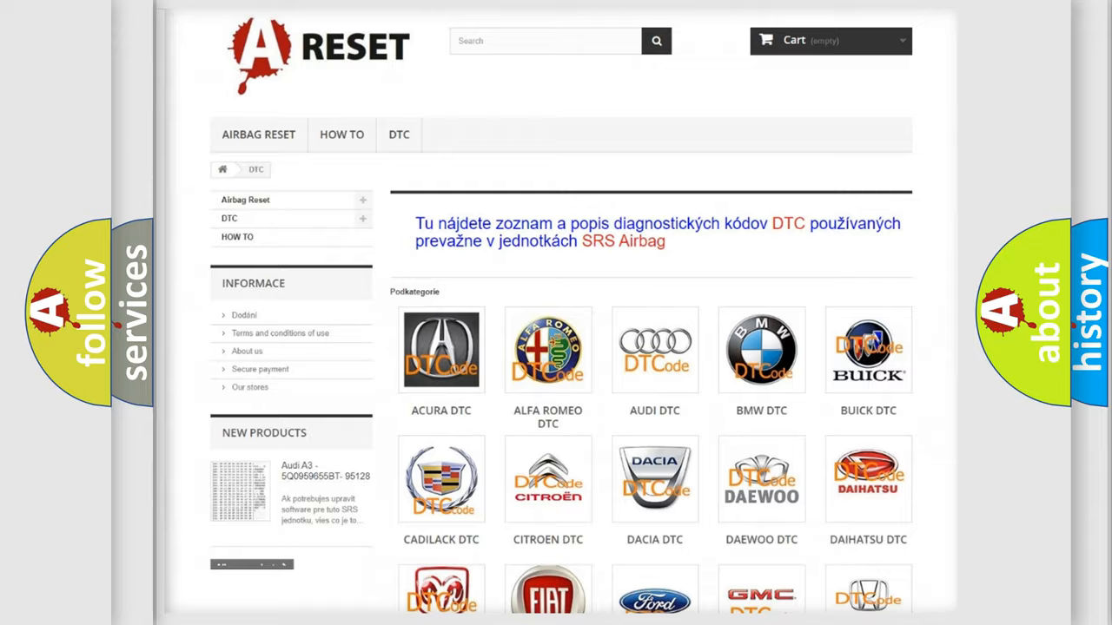
pyautogui.scroll(-3)
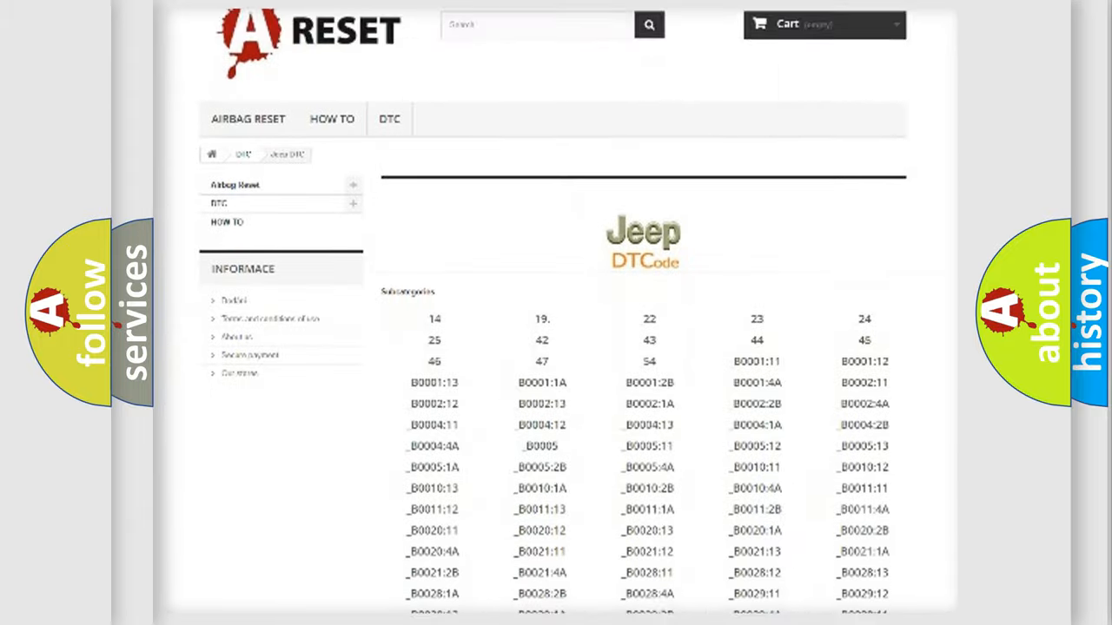
pyautogui.scroll(-3)
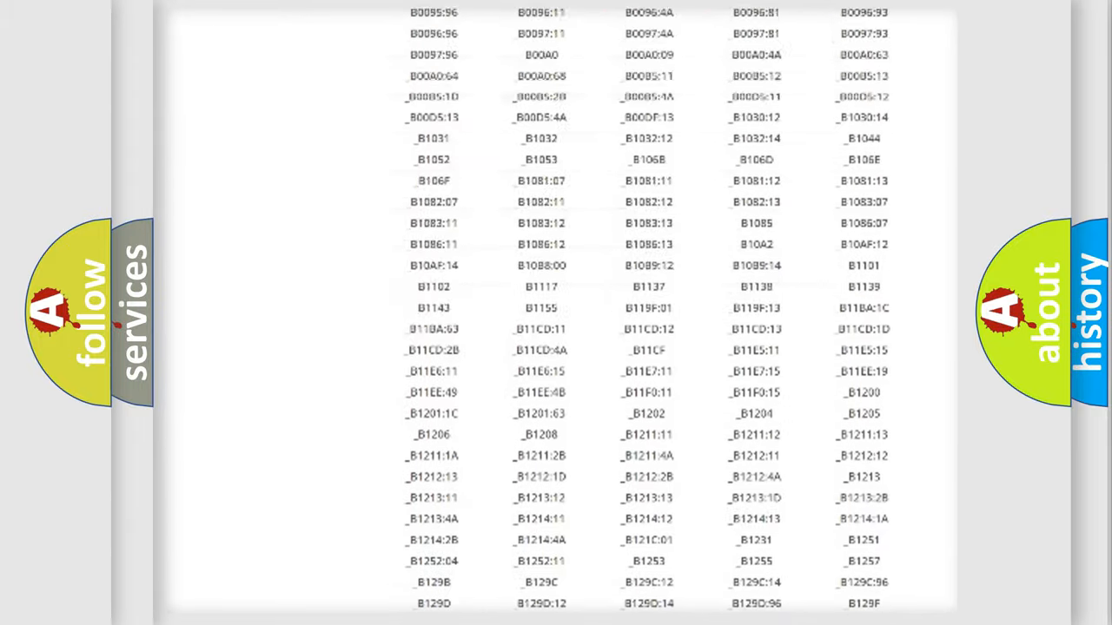
pyautogui.scroll(3)
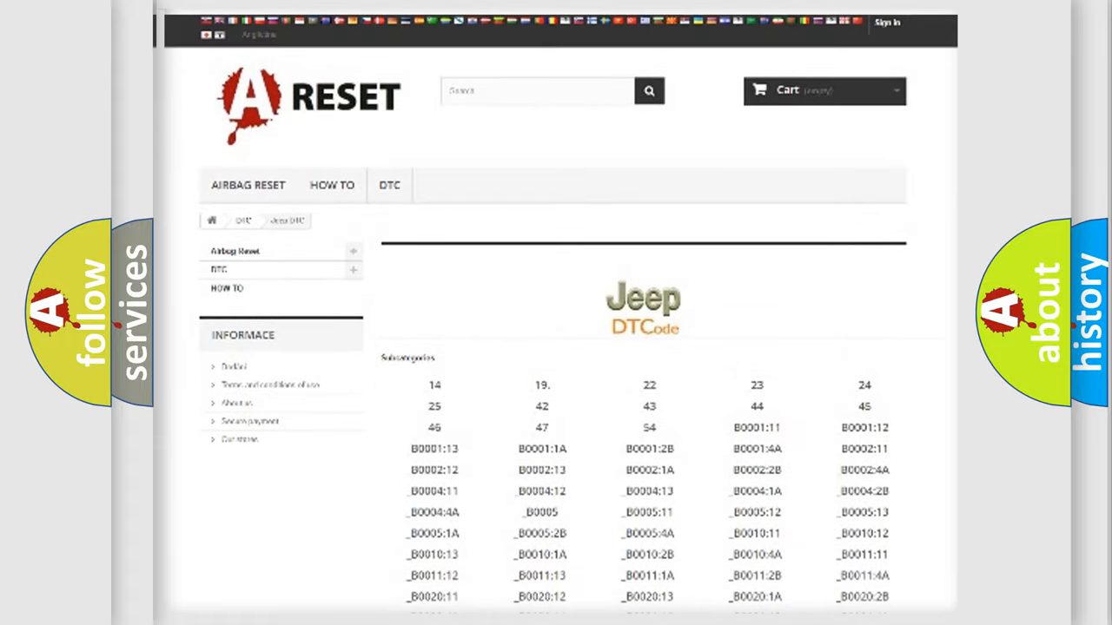